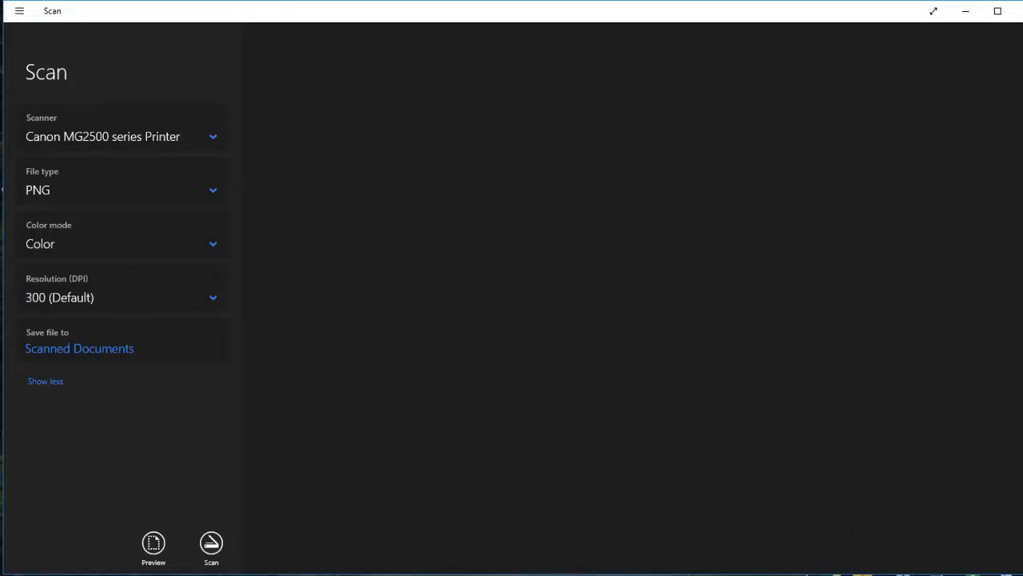
mouse_move(242, 460)
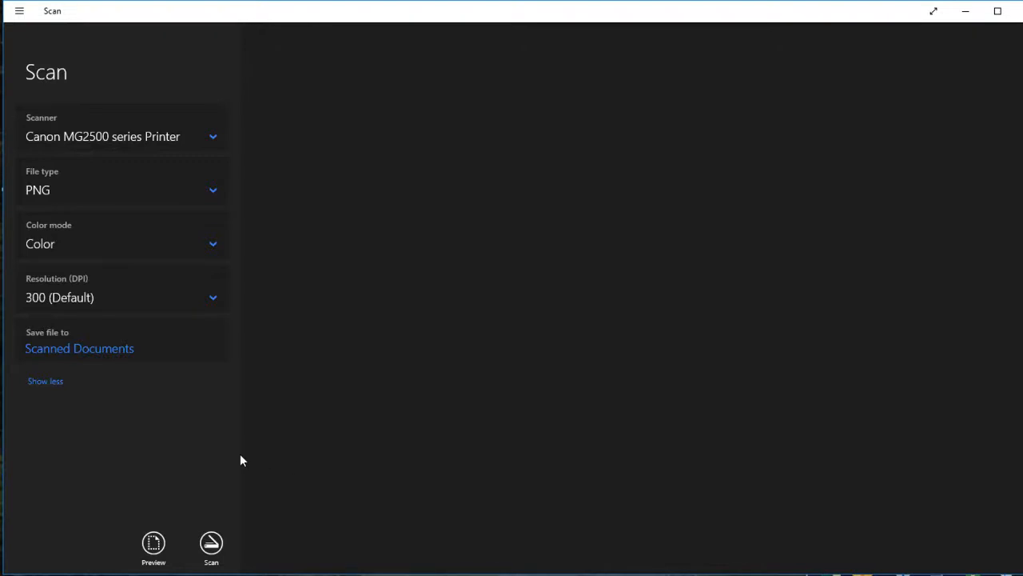
mouse_move(762, 358)
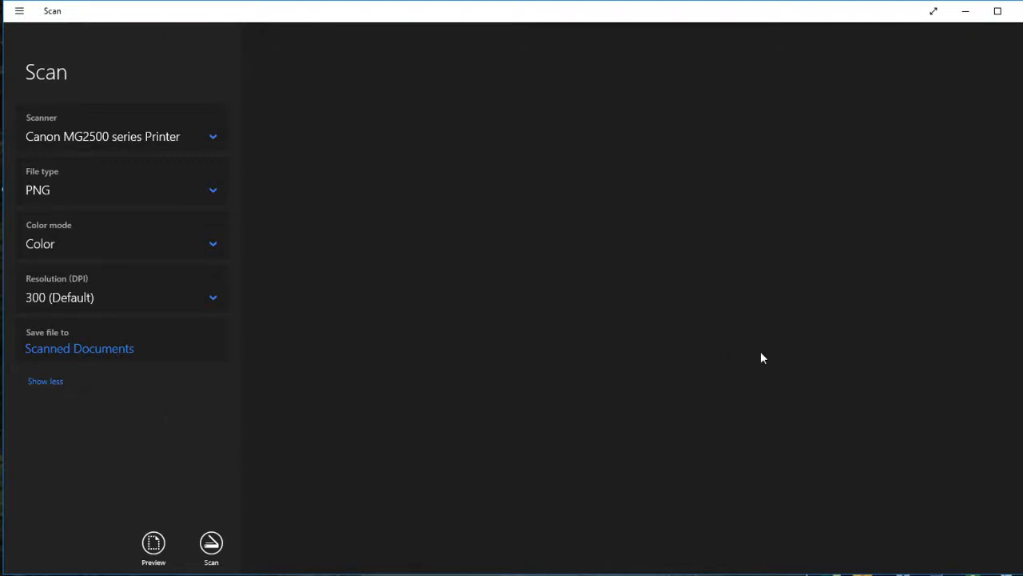
mouse_move(853, 346)
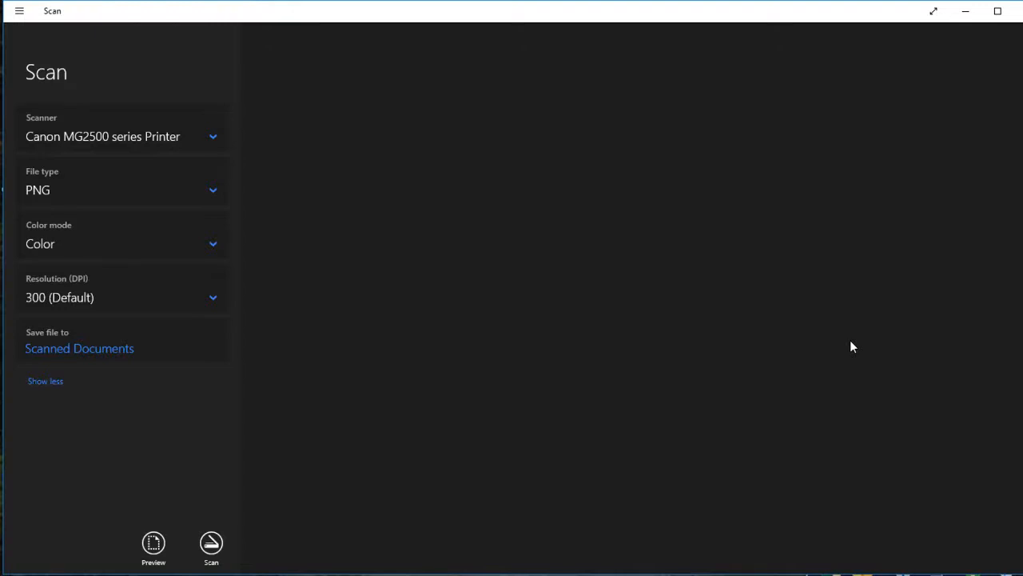
mouse_move(926, 424)
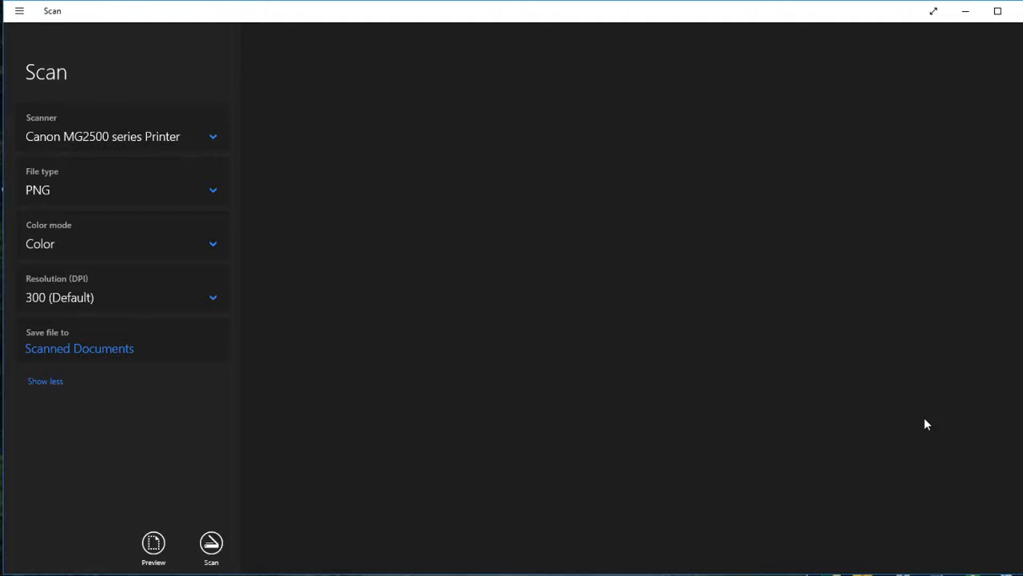
mouse_move(130, 498)
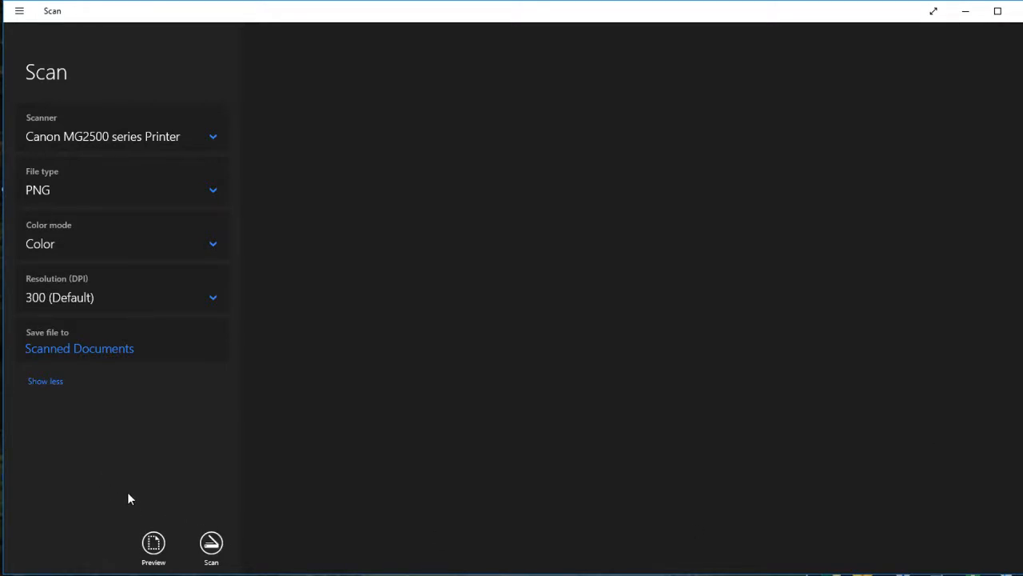
mouse_move(85, 154)
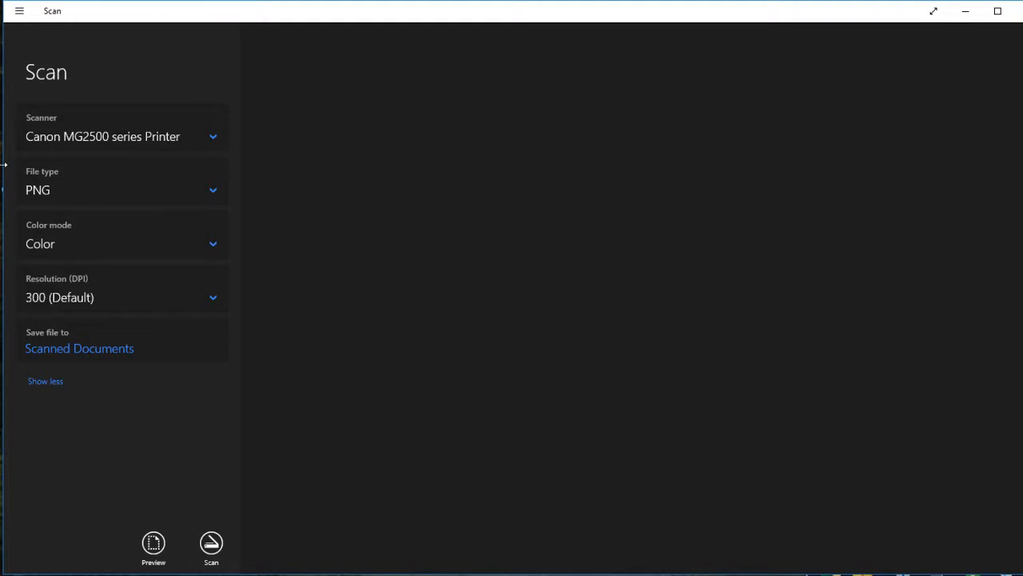
mouse_move(435, 463)
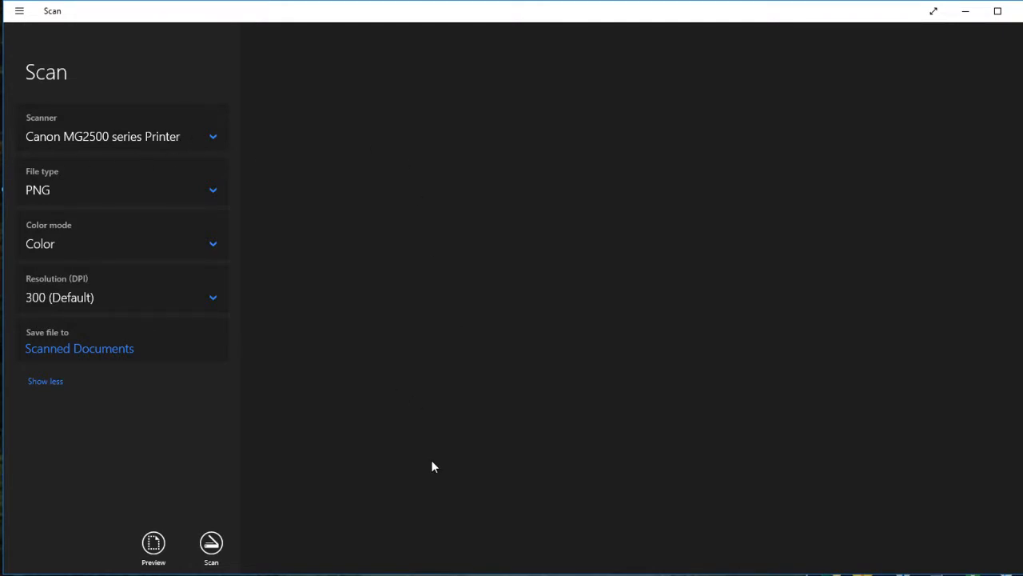
mouse_move(535, 512)
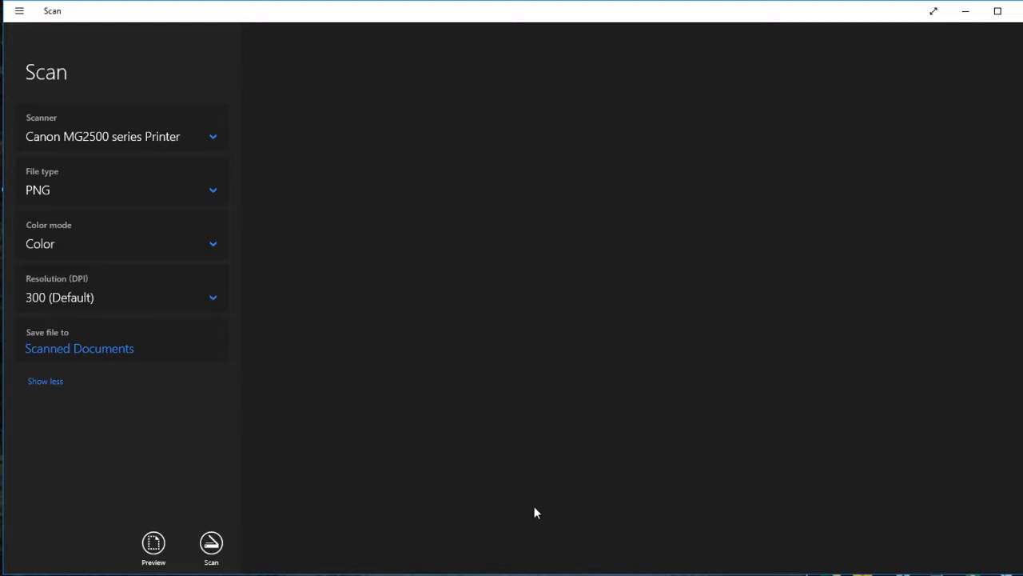
mouse_move(539, 518)
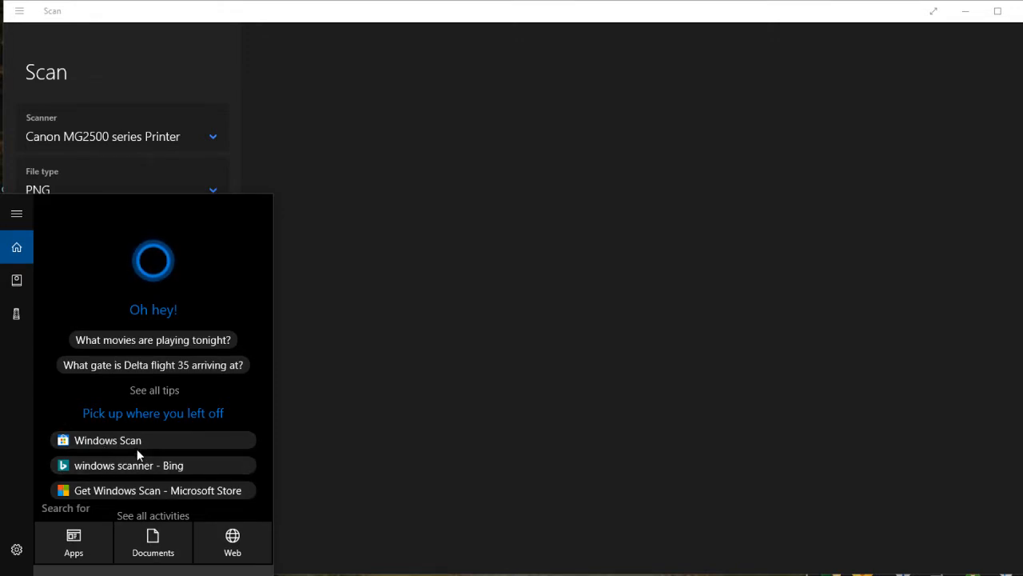
mouse_move(108, 440)
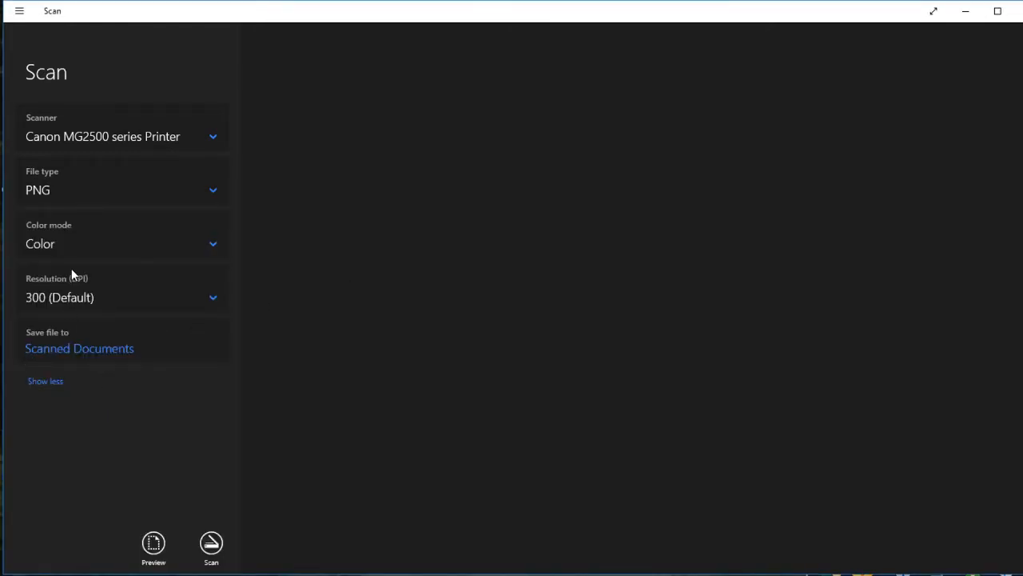
left_click(45, 381)
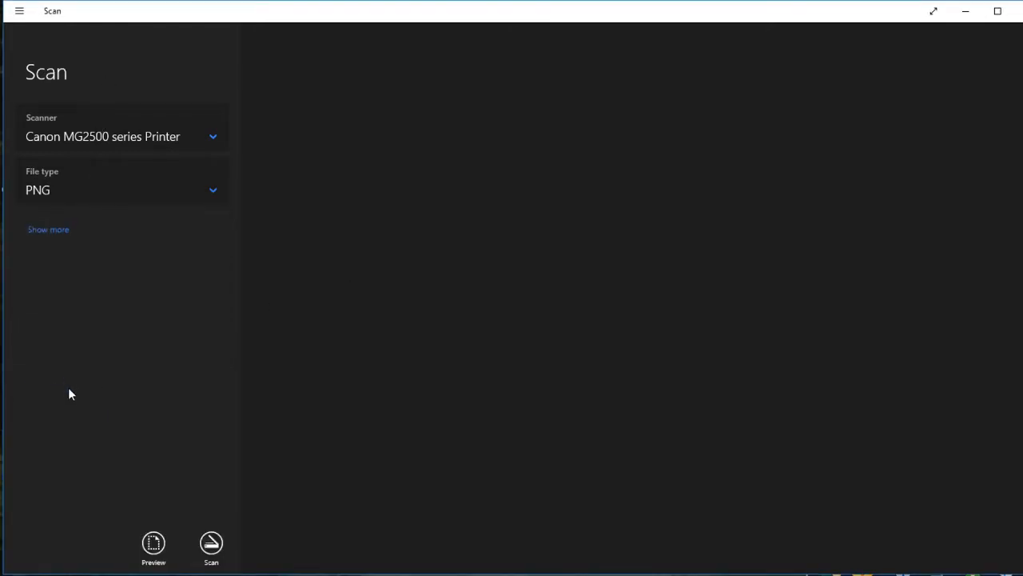
left_click(48, 230)
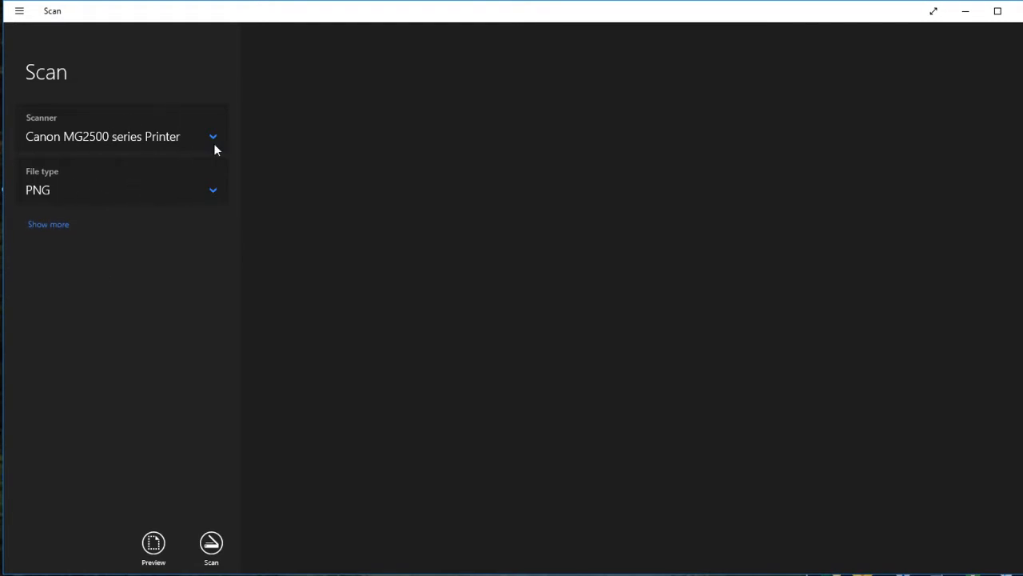
left_click(48, 224)
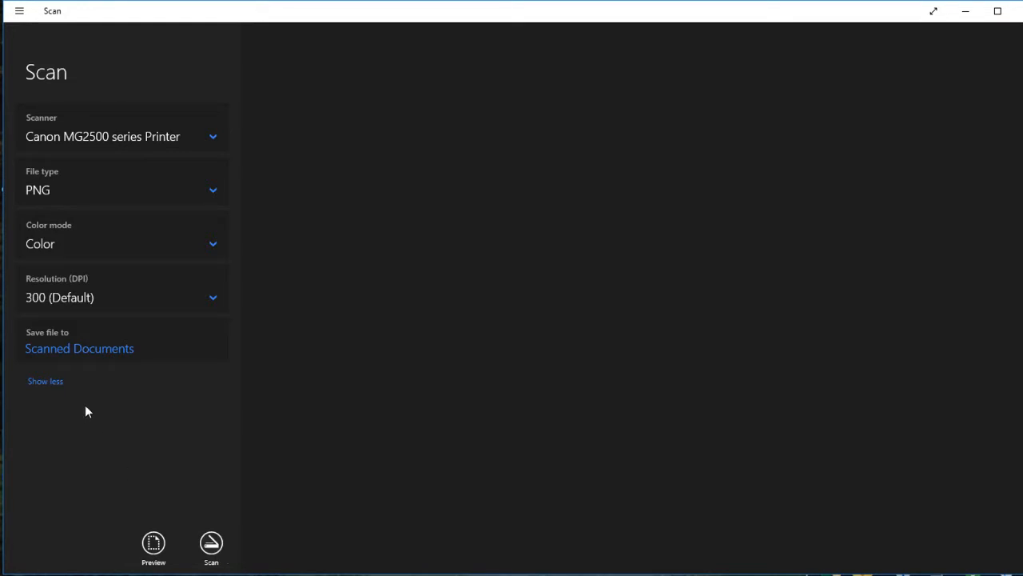
mouse_move(32, 254)
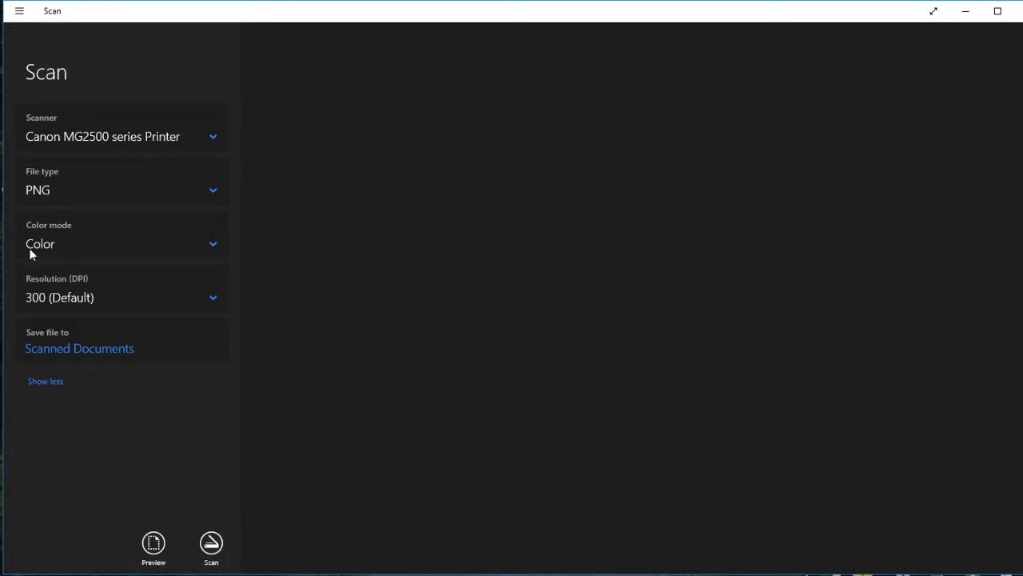
mouse_move(68, 347)
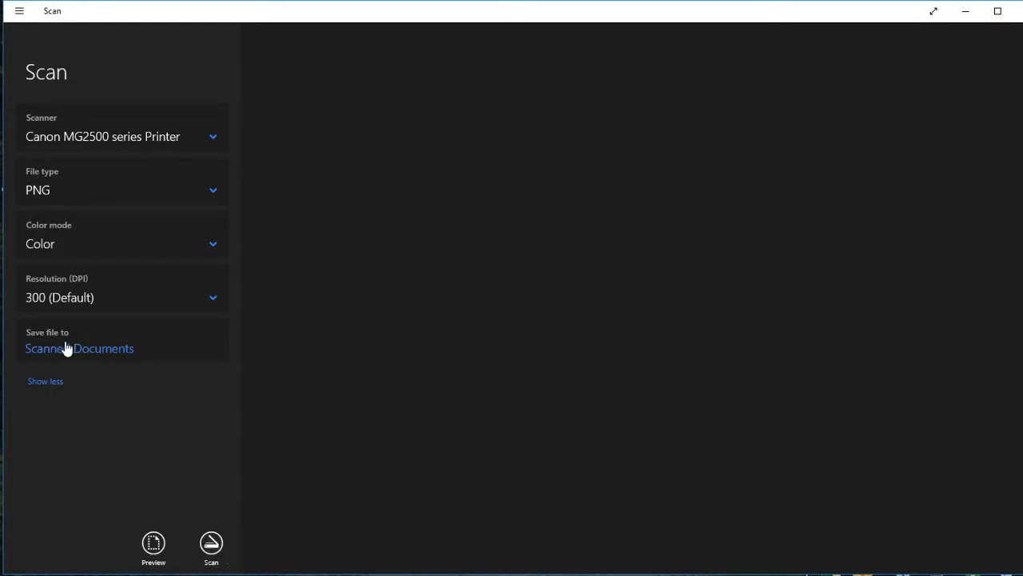
mouse_move(103, 352)
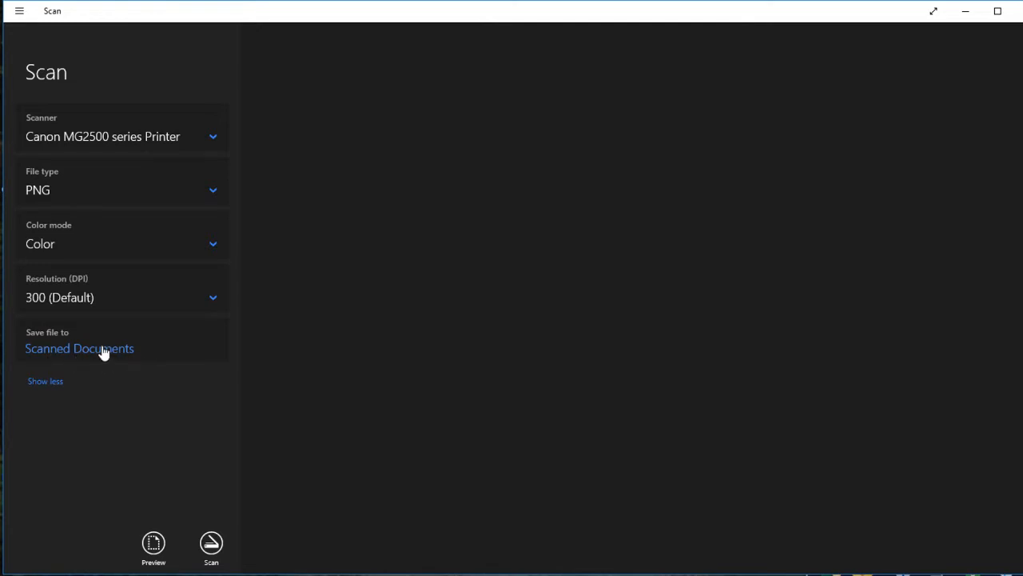
mouse_move(87, 361)
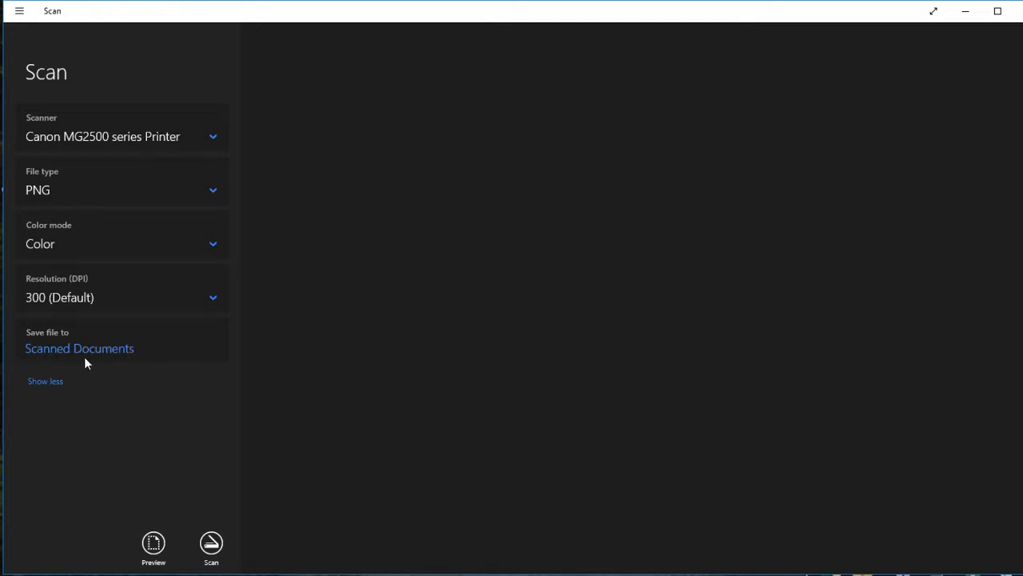
mouse_move(56, 350)
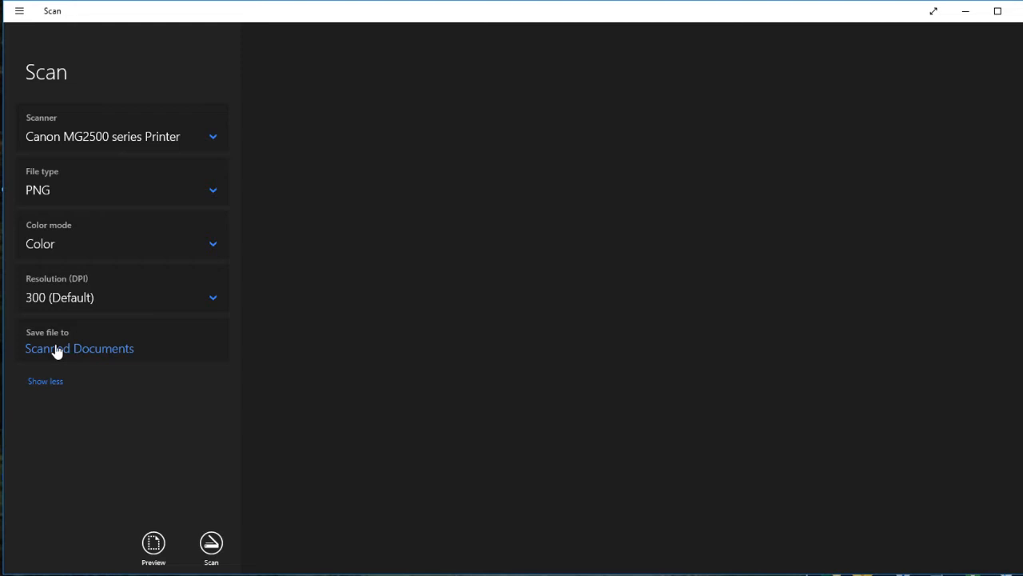
mouse_move(66, 362)
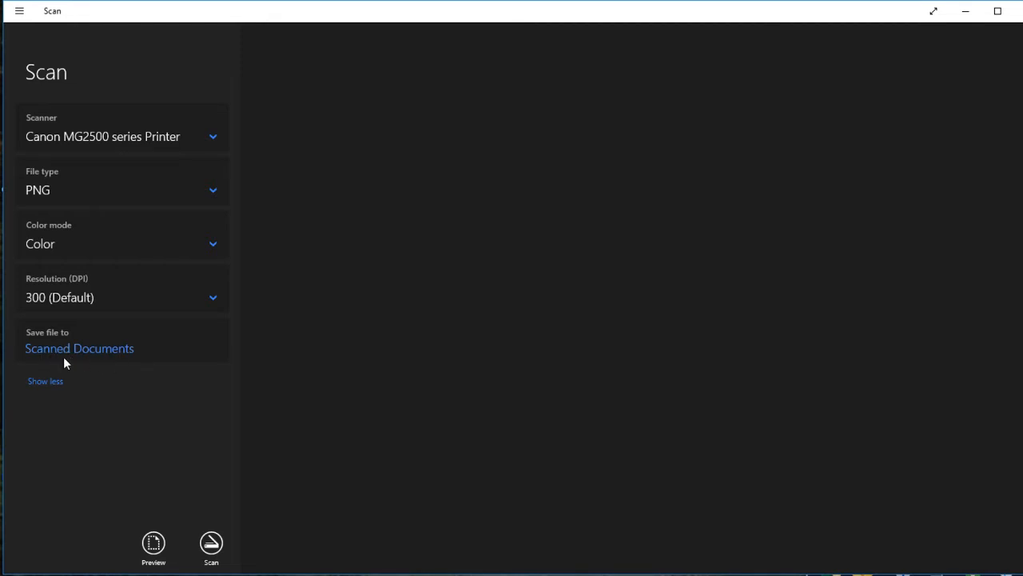
mouse_move(159, 324)
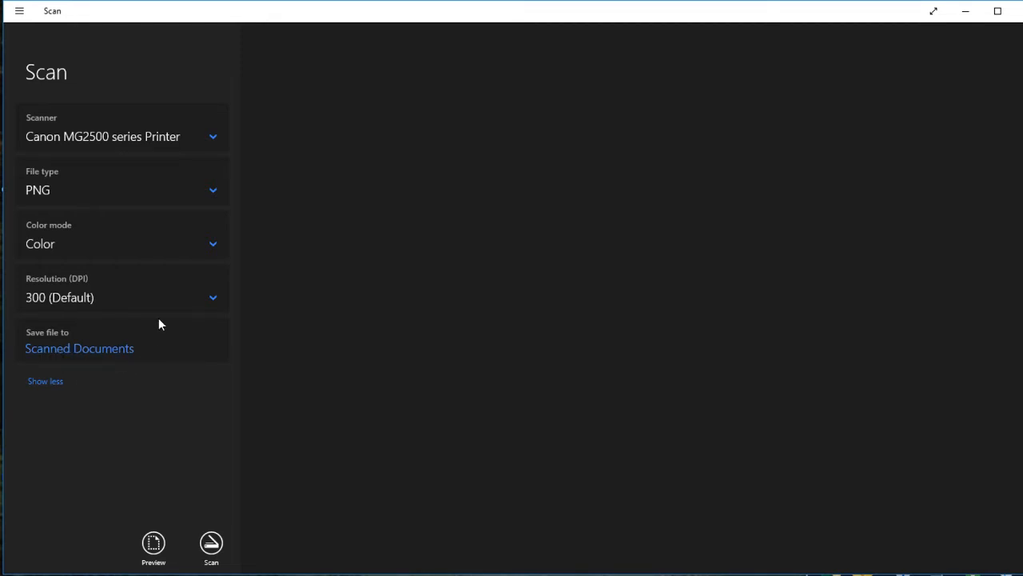
mouse_move(56, 344)
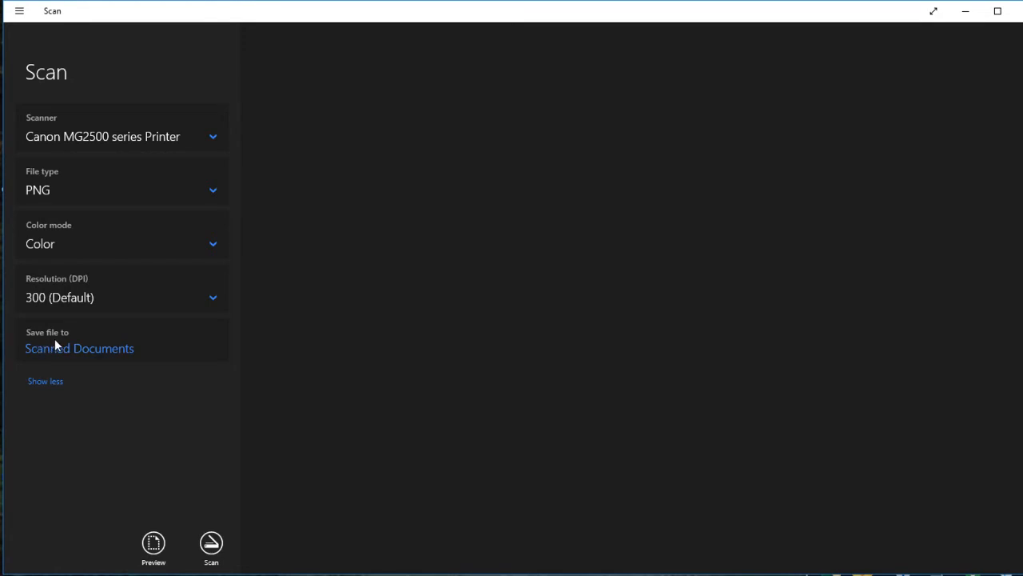
mouse_move(44, 108)
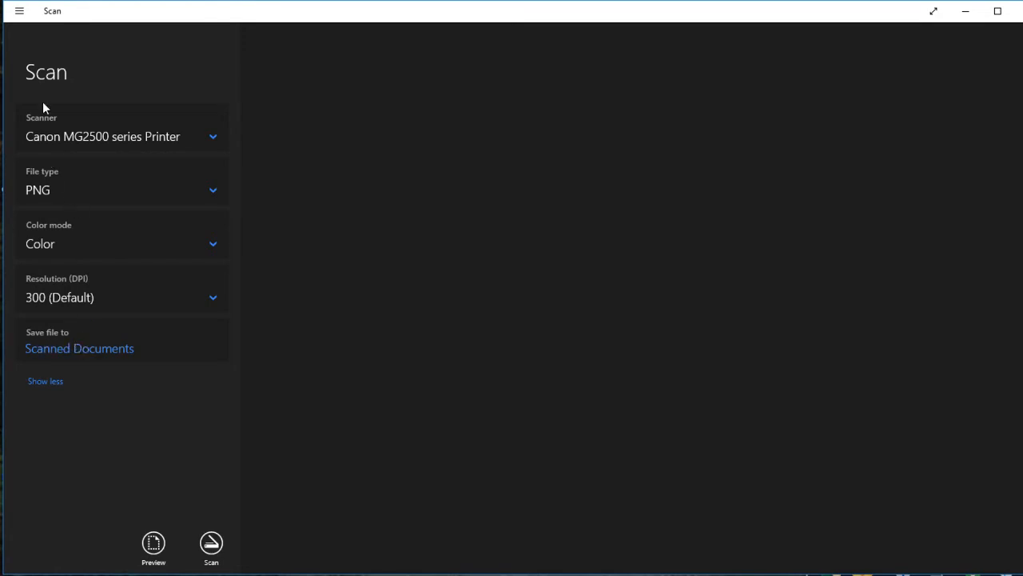
mouse_move(252, 550)
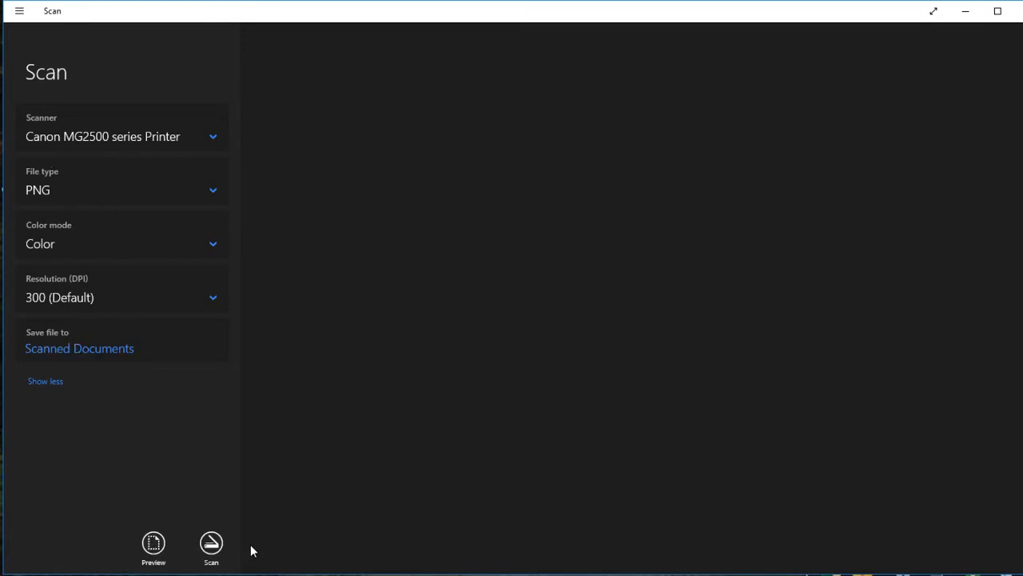
mouse_move(584, 438)
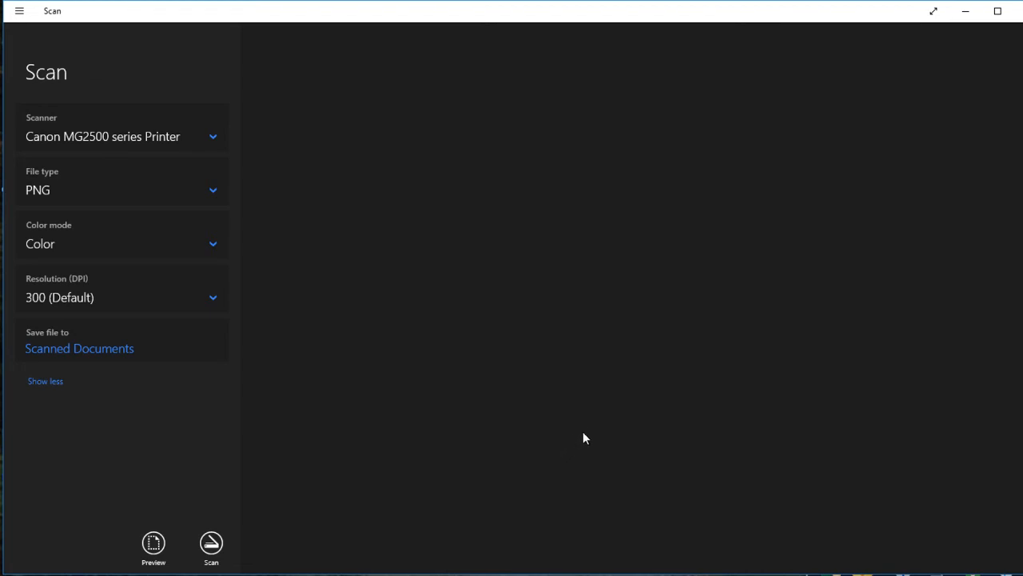
mouse_move(517, 88)
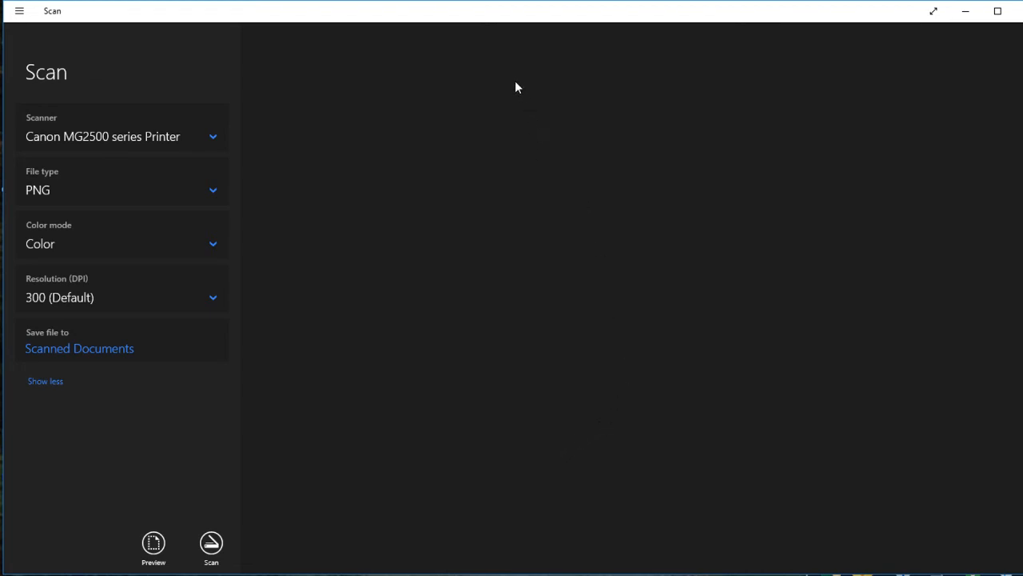
mouse_move(669, 185)
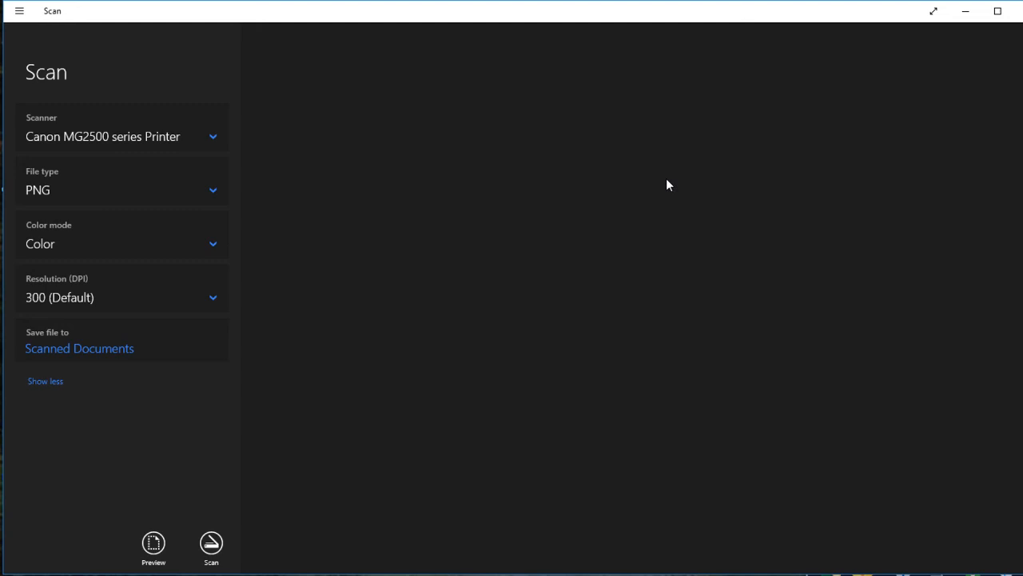